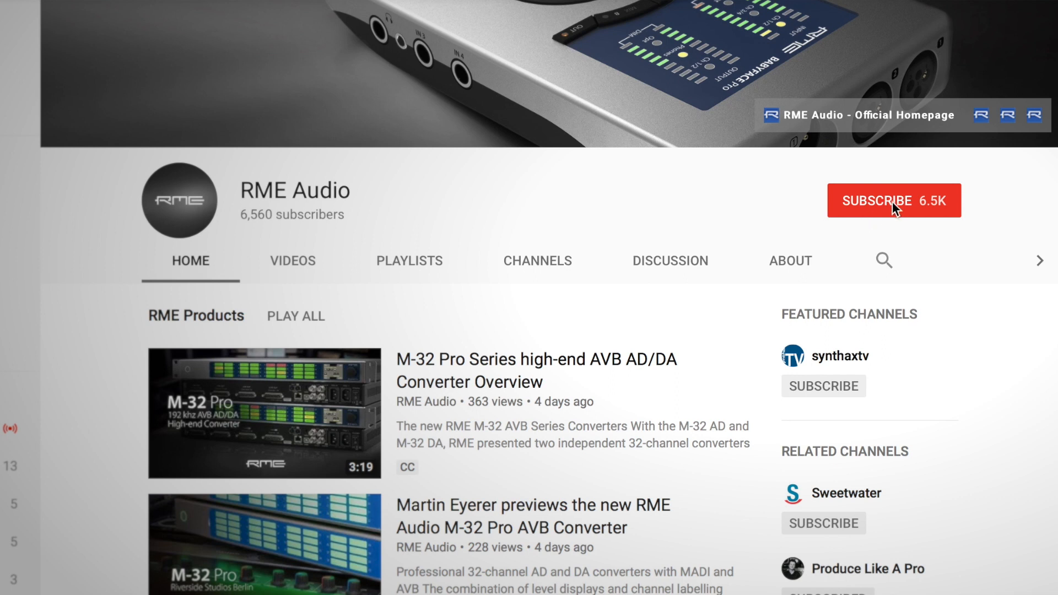
# Step: Subscribe to the RME Audio channel and turn on notifications for every new video
pyautogui.click(892, 201)
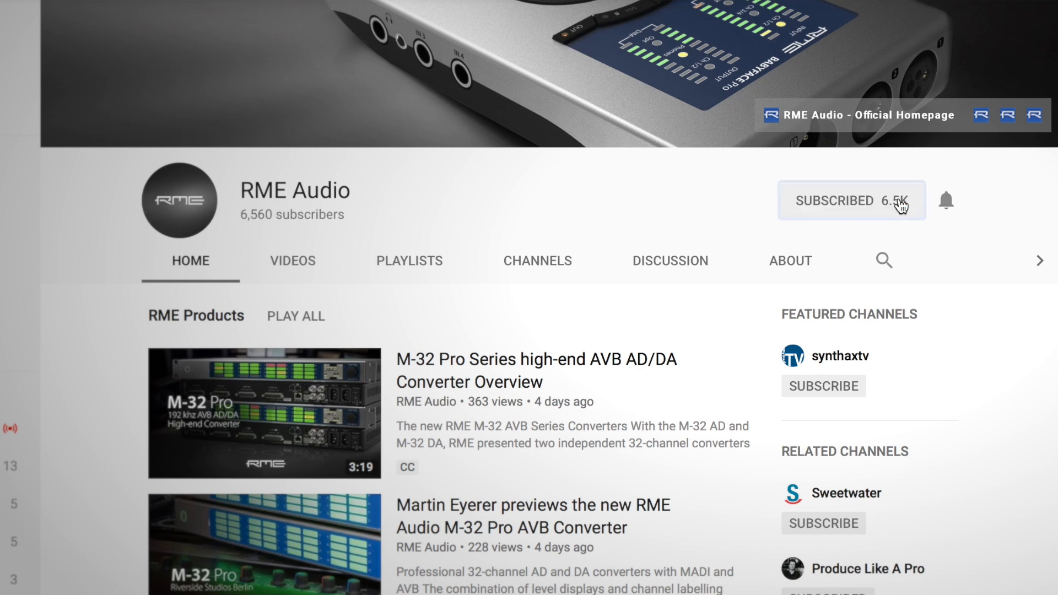
pyautogui.moveTo(946, 200)
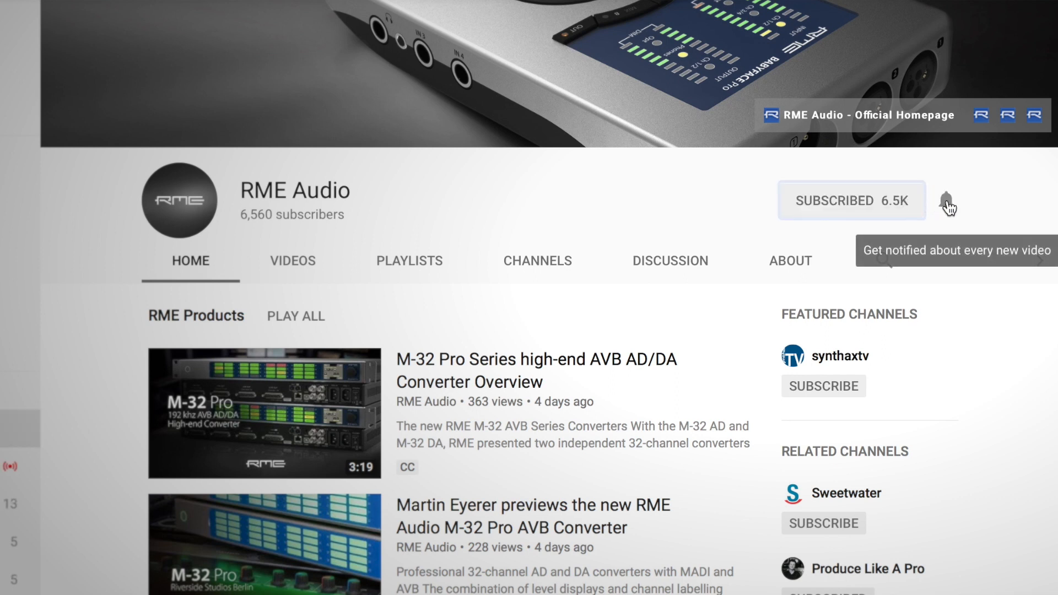
pyautogui.click(945, 200)
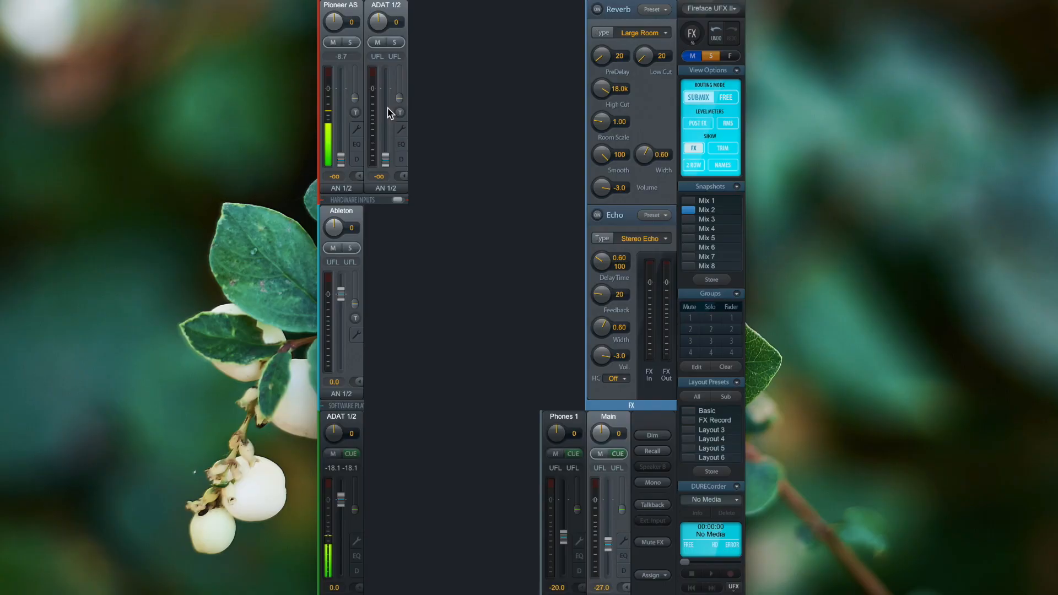
pyautogui.click(356, 143)
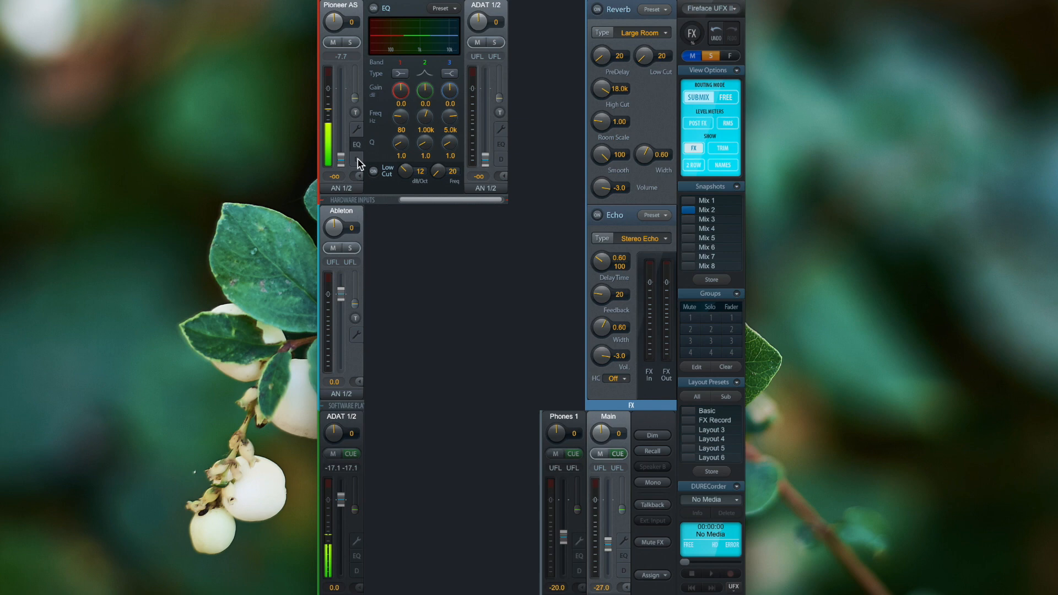
pyautogui.click(356, 145)
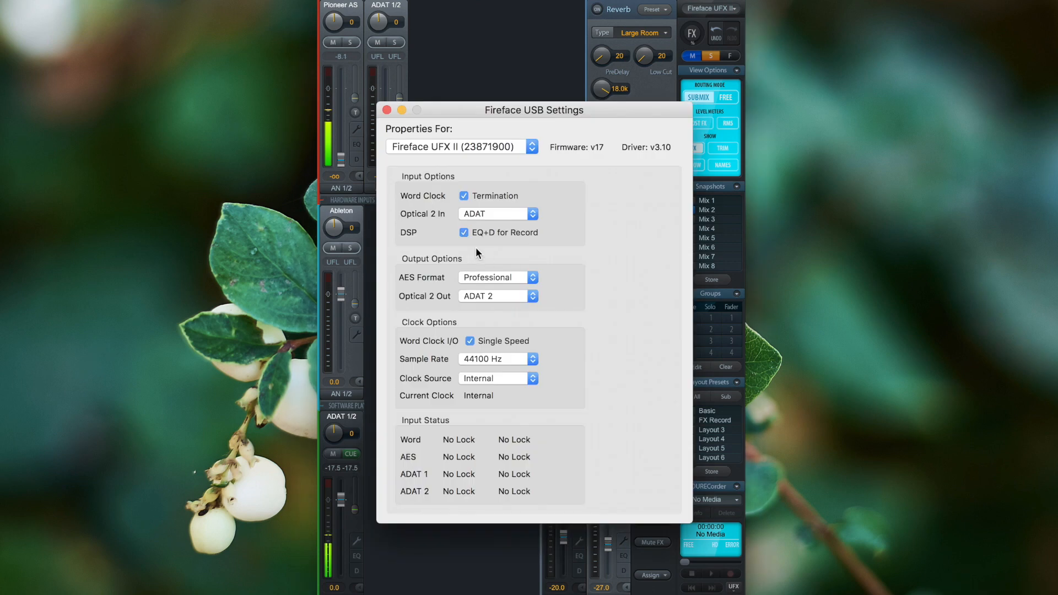
# Step: Toggle the DSP 'EQ+D for Record' option off and back on, then close the settings
pyautogui.click(464, 232)
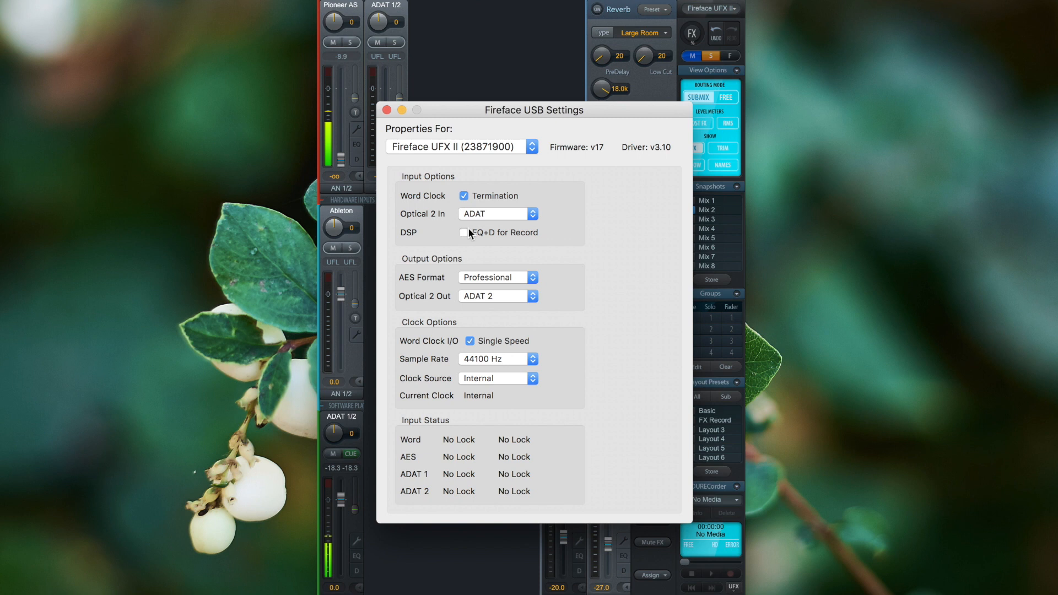
pyautogui.click(463, 233)
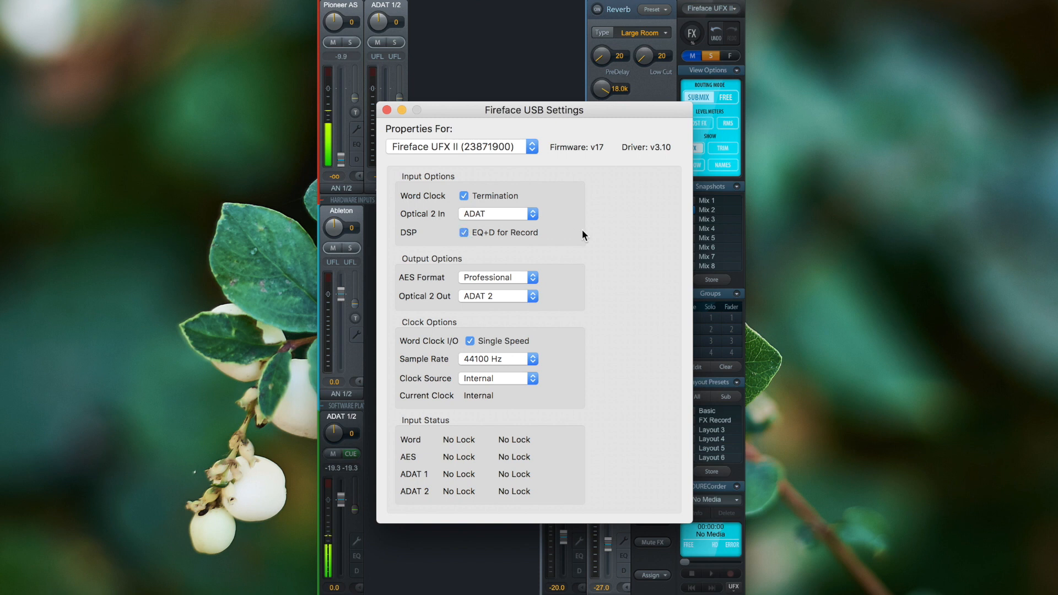
pyautogui.click(386, 109)
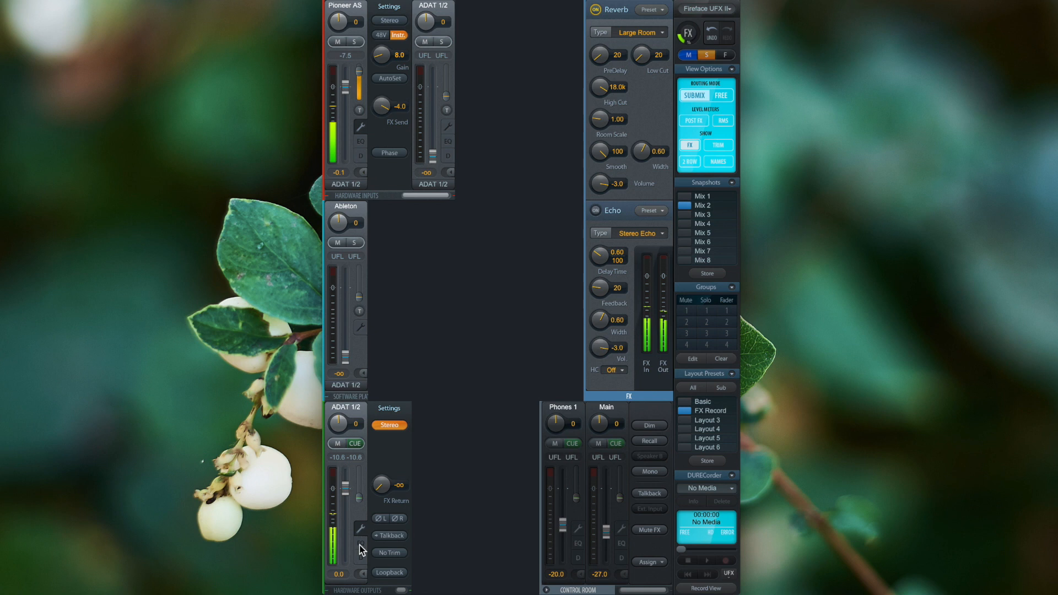
# Step: Bring the reverb FX Return on the ADAT 1/2 hardware output up to 0.0 dB
pyautogui.moveTo(381, 485); pyautogui.dragTo(382, 485)
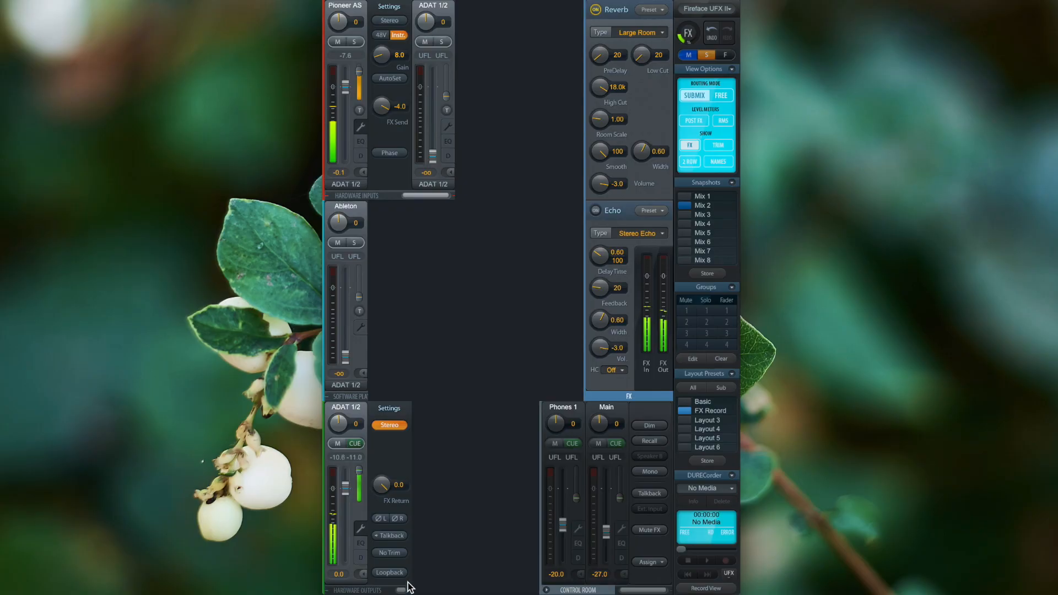
pyautogui.click(389, 572)
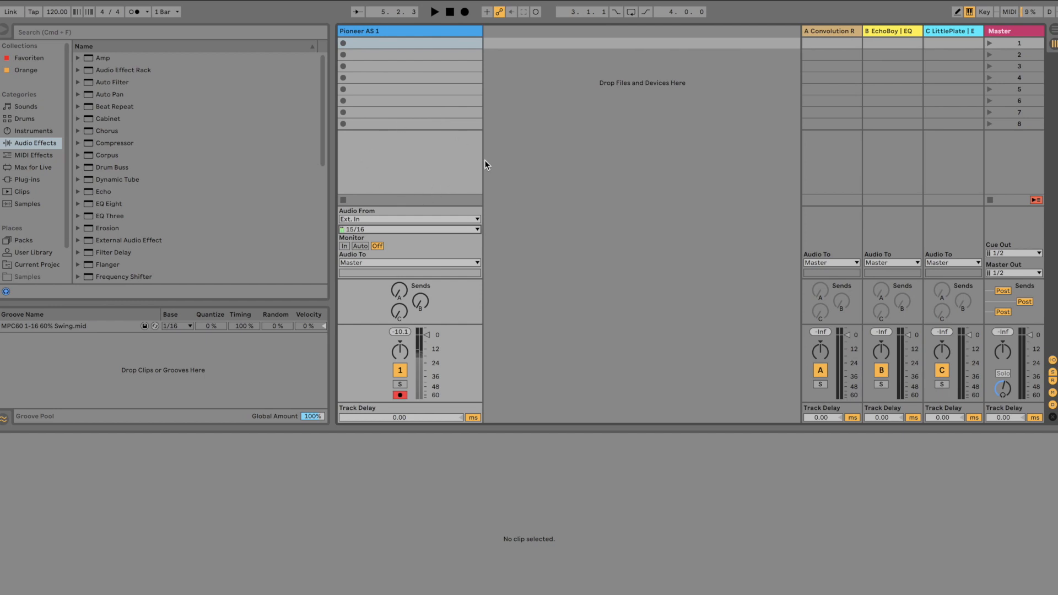
# Step: Choose the Pioneer AS 1 track's input channel pair and record a clip on it
pyautogui.click(409, 229)
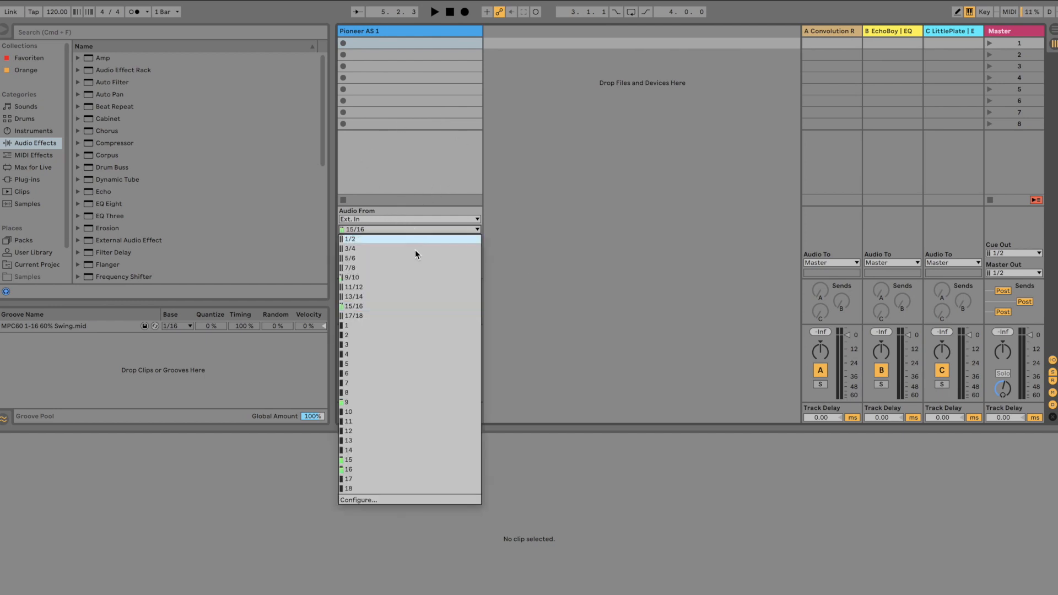
pyautogui.click(352, 305)
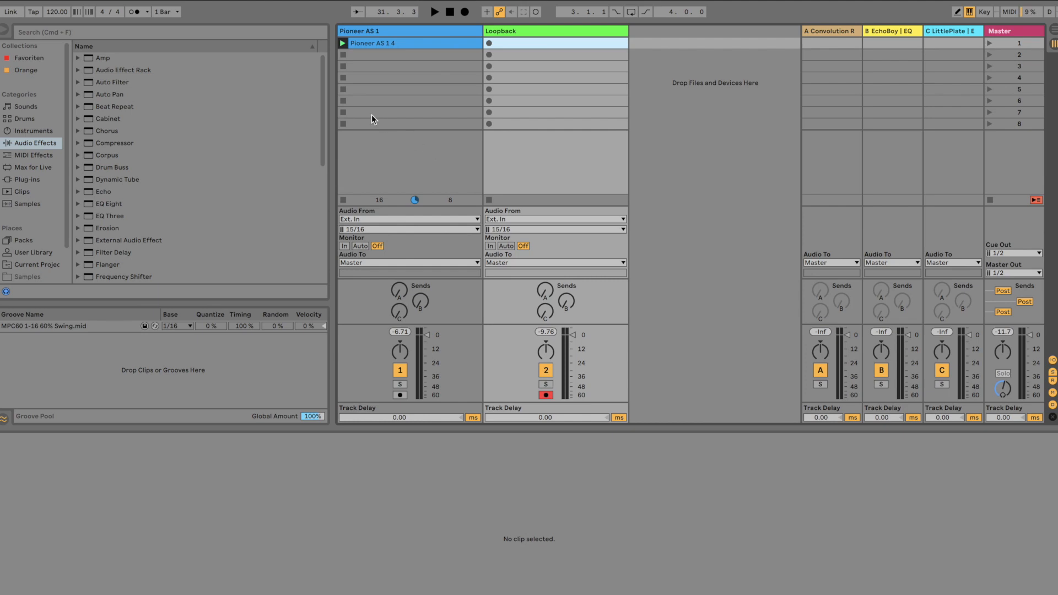
pyautogui.click(344, 43)
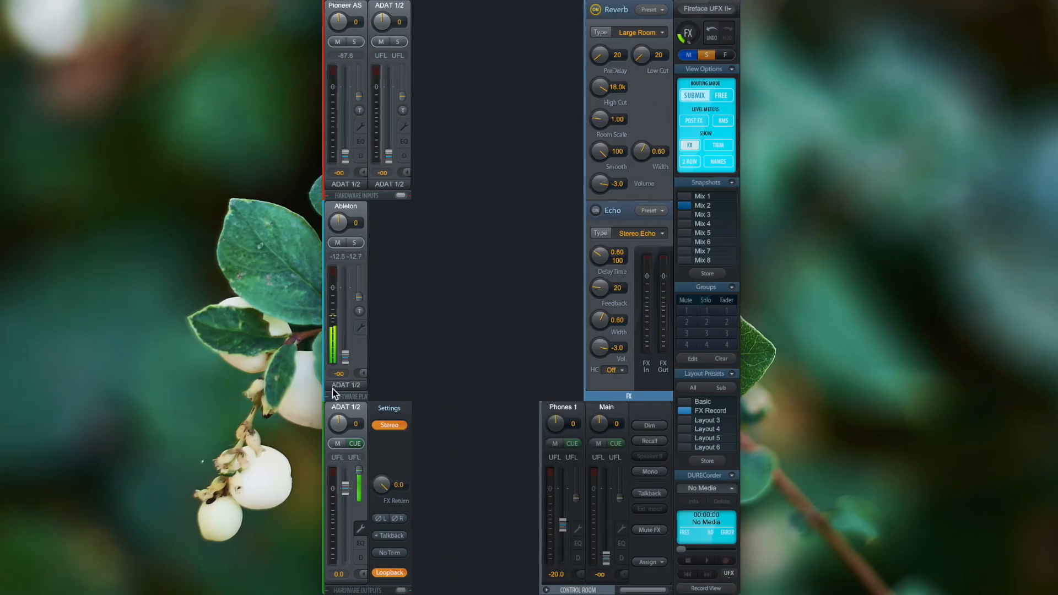
pyautogui.moveTo(304, 290)
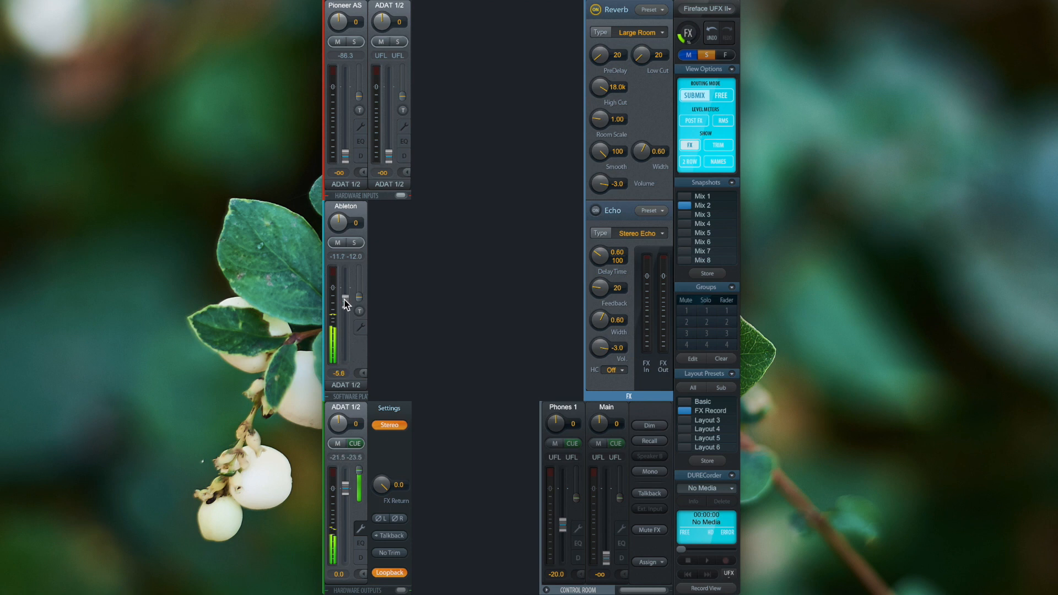
# Step: Raise the Ableton playback fader to about 0.7 dB and trim the ADAT 1/2 FX Return to -1.0
pyautogui.moveTo(346, 304); pyautogui.dragTo(346, 287)
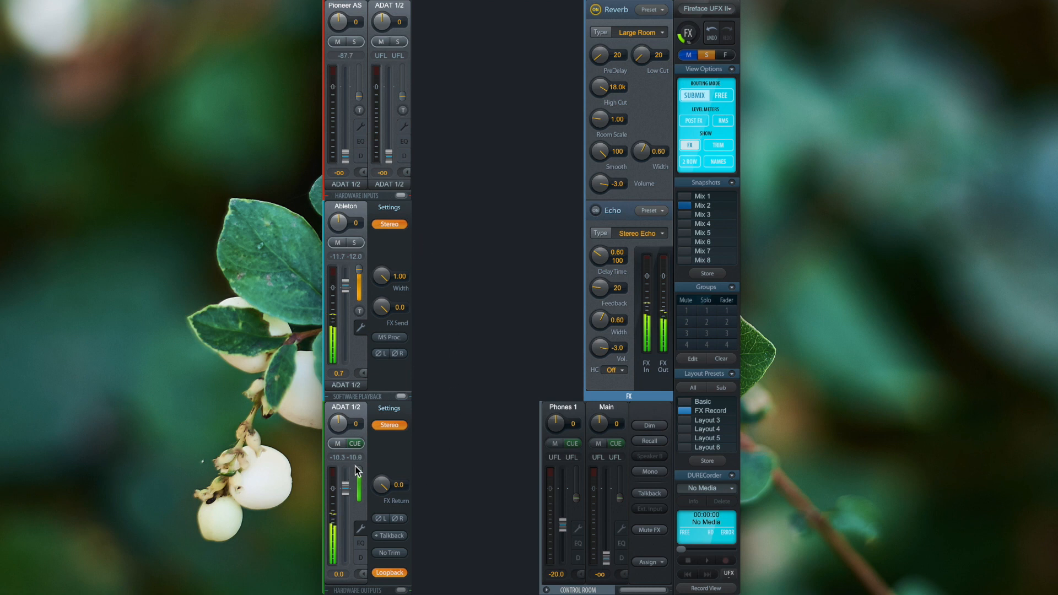
pyautogui.moveTo(381, 484); pyautogui.dragTo(381, 492)
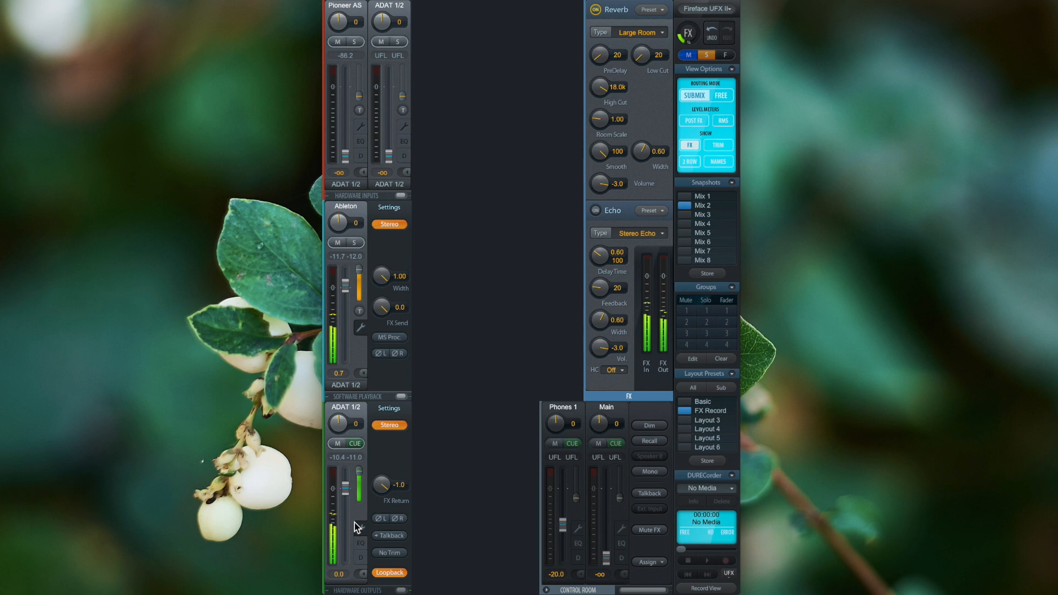
pyautogui.moveTo(385, 504)
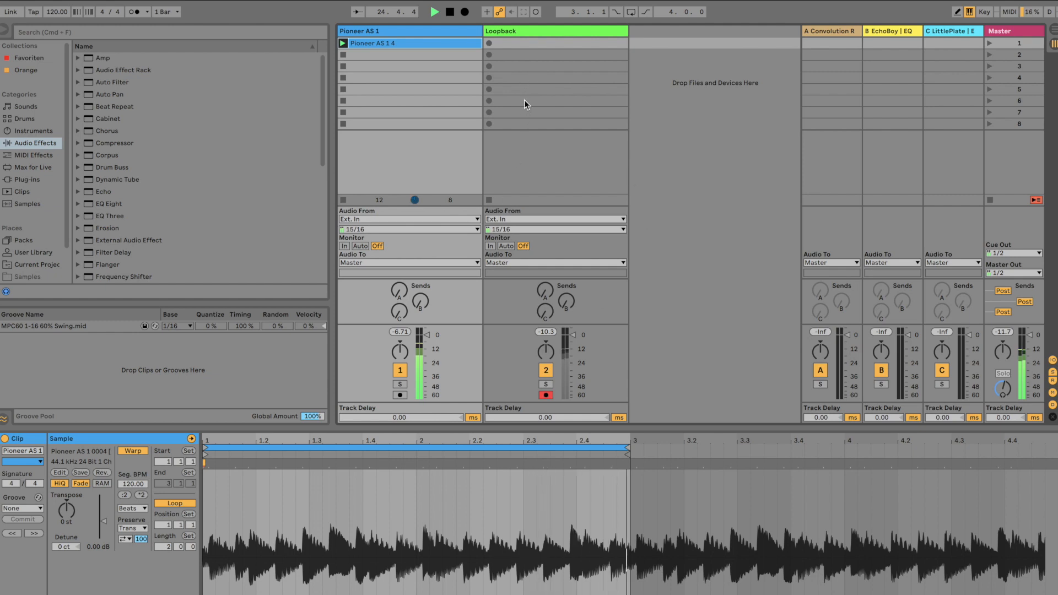
# Step: Set the Loopback track's Audio From input to channels 15/16
pyautogui.click(553, 229)
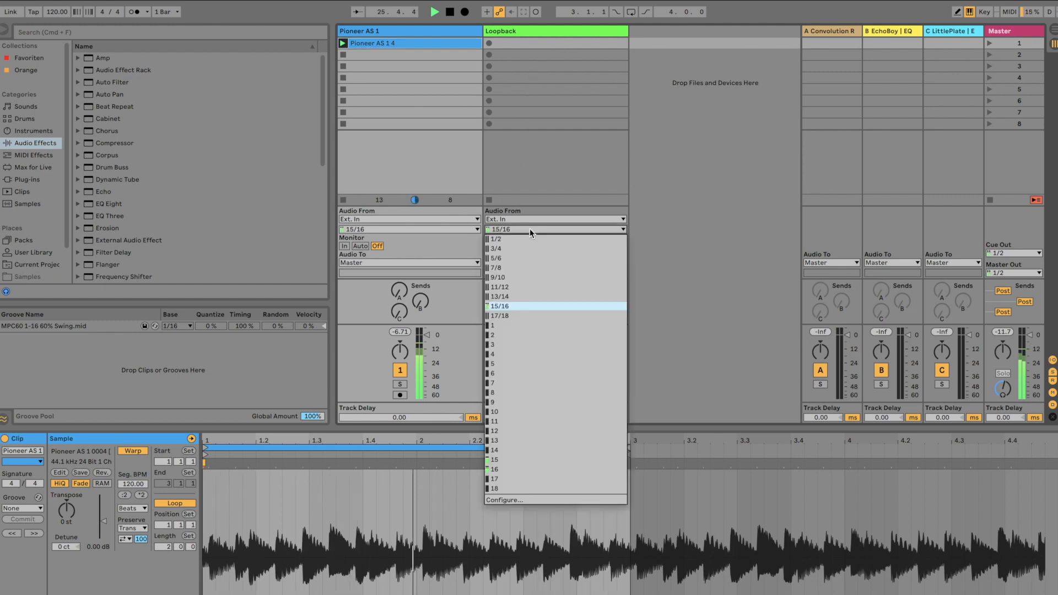
pyautogui.click(499, 307)
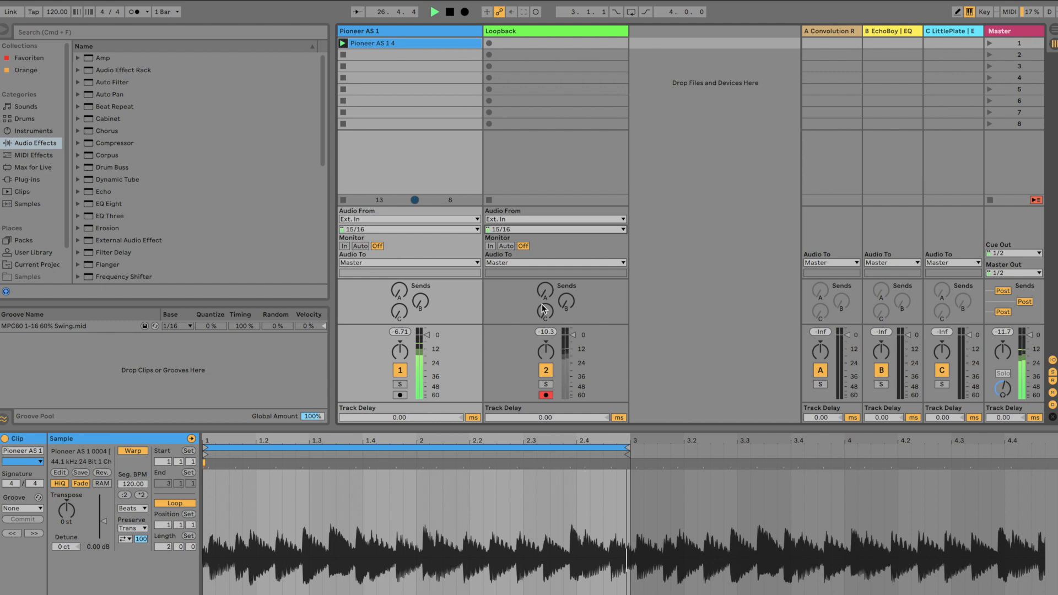